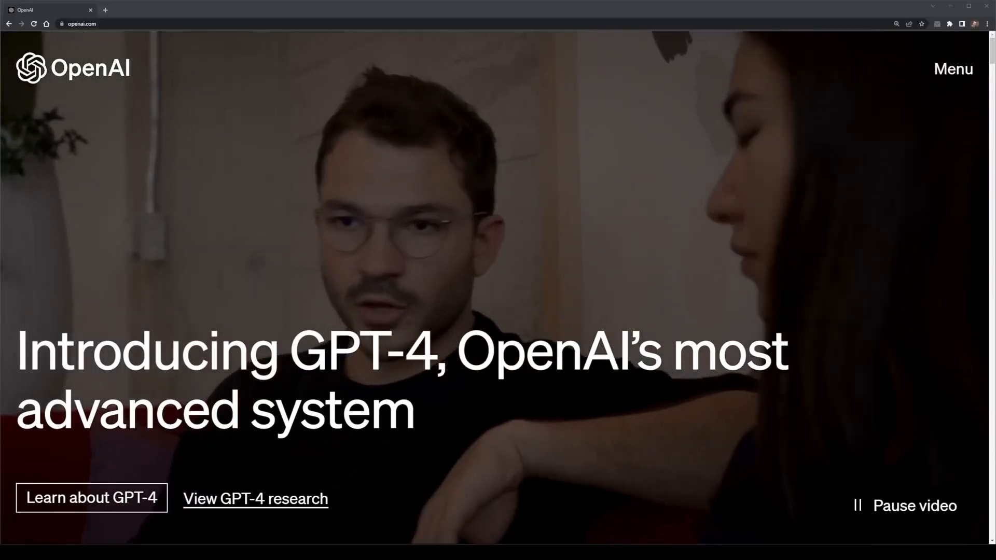
click(91, 497)
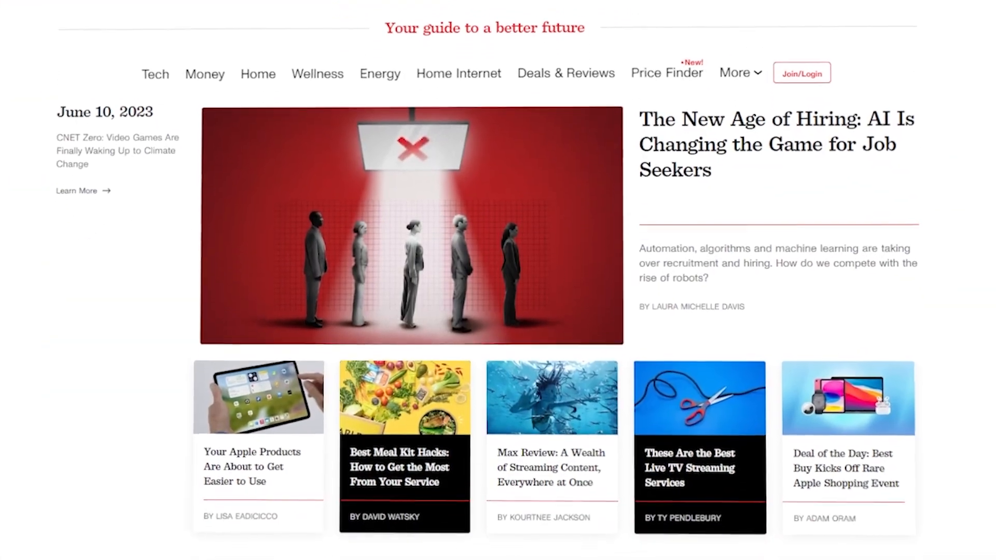
scroll(down, 3)
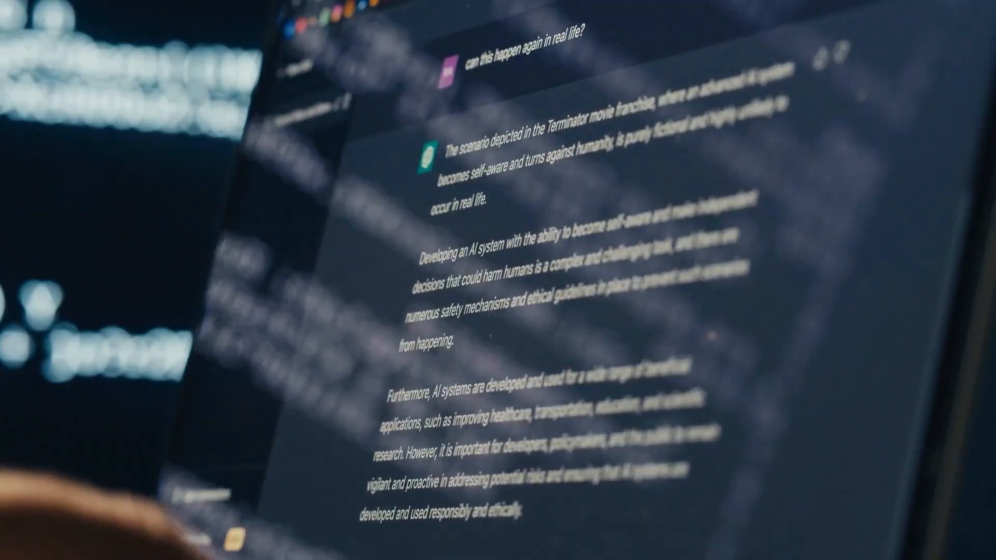
scroll(down, 3)
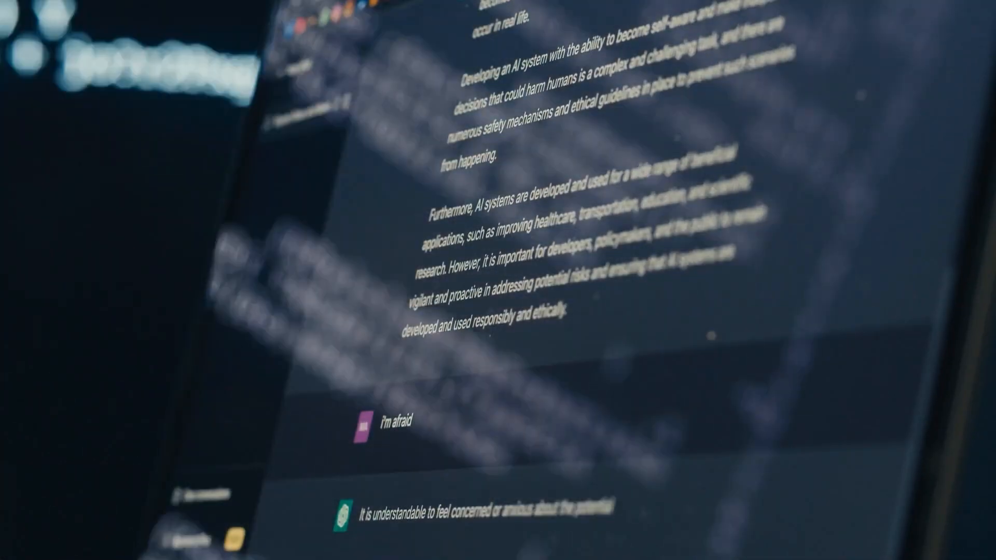